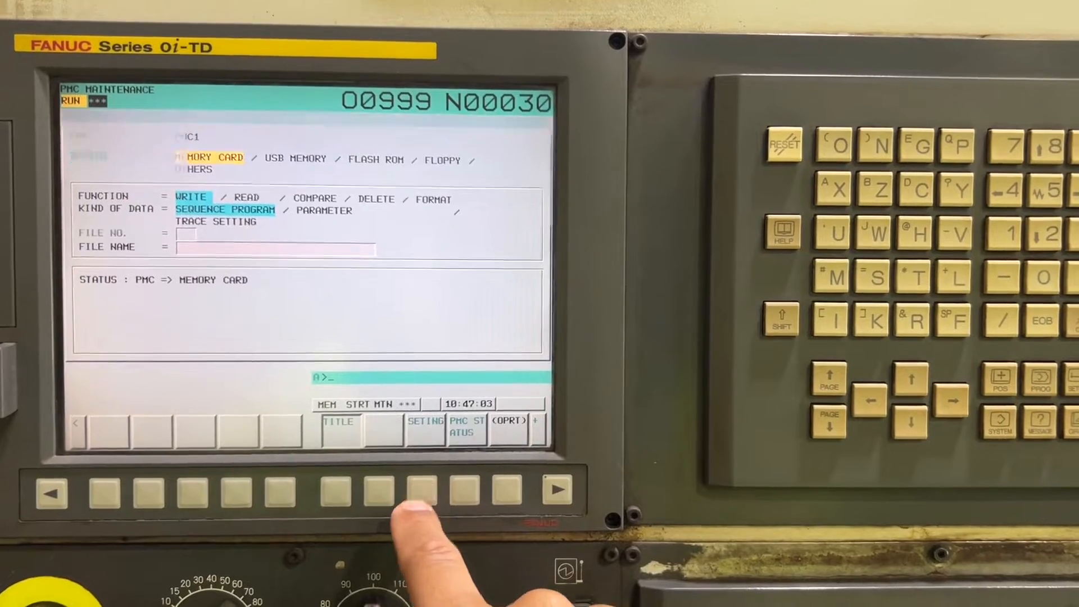
Show the PMC Message Data Viewer listing the machine's alarm messages with addresses.
left_click(339, 427)
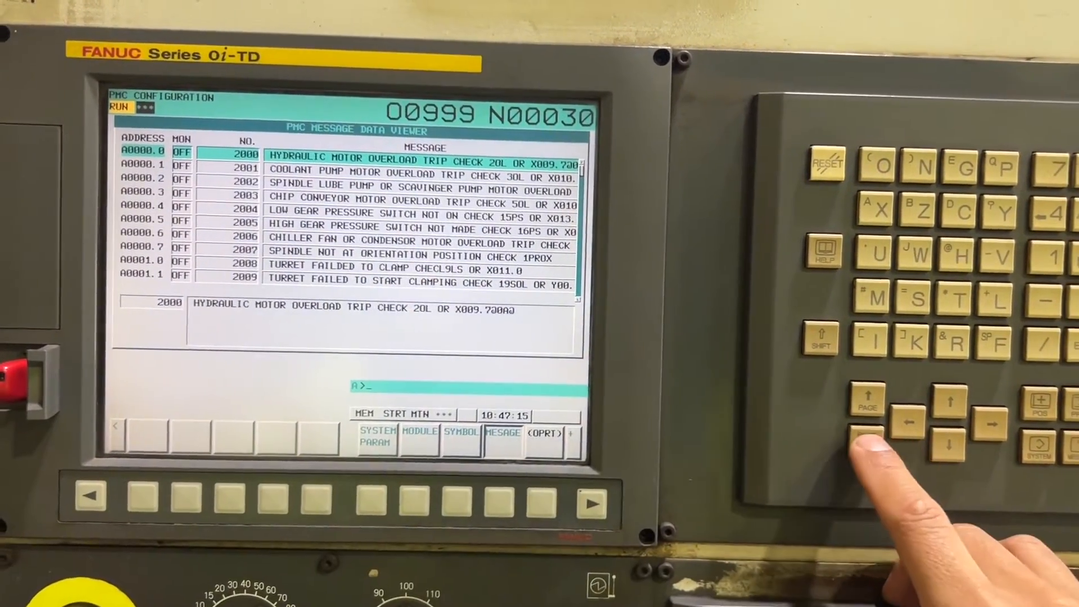
Page down twice through the alarm message list toward the entries at address 2020.
left_click(871, 449)
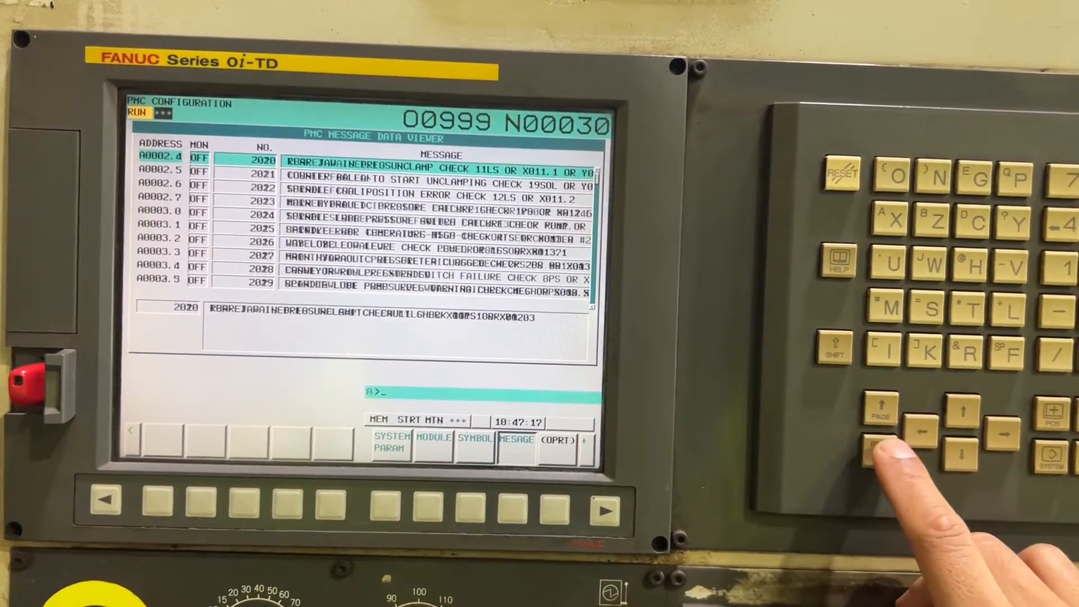
left_click(881, 443)
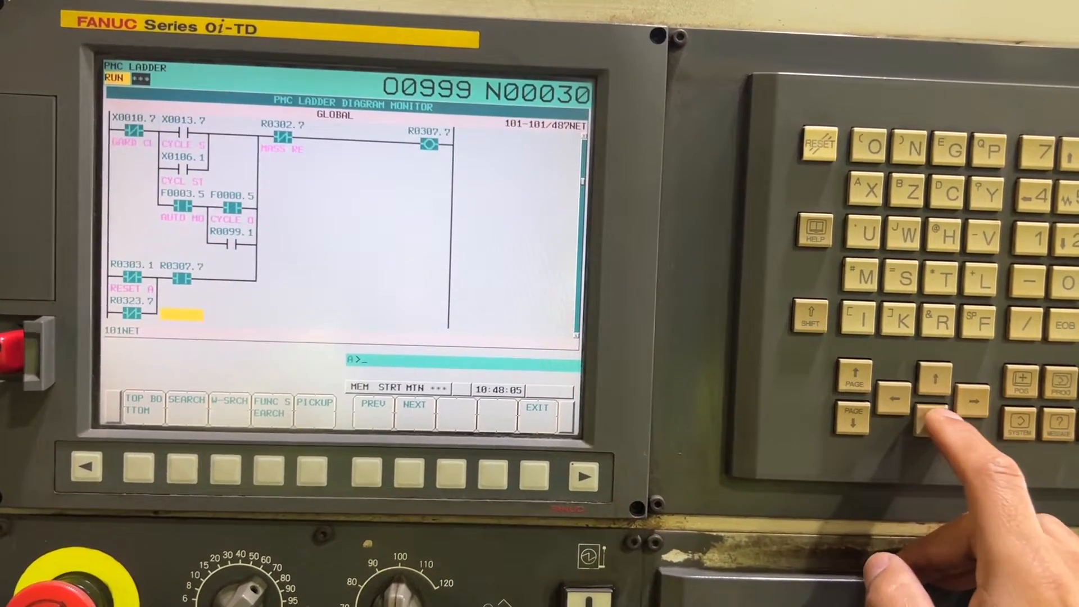
Move down to net 102 to view the A0083.7 rung, then back up to net 100–101.
left_click(926, 425)
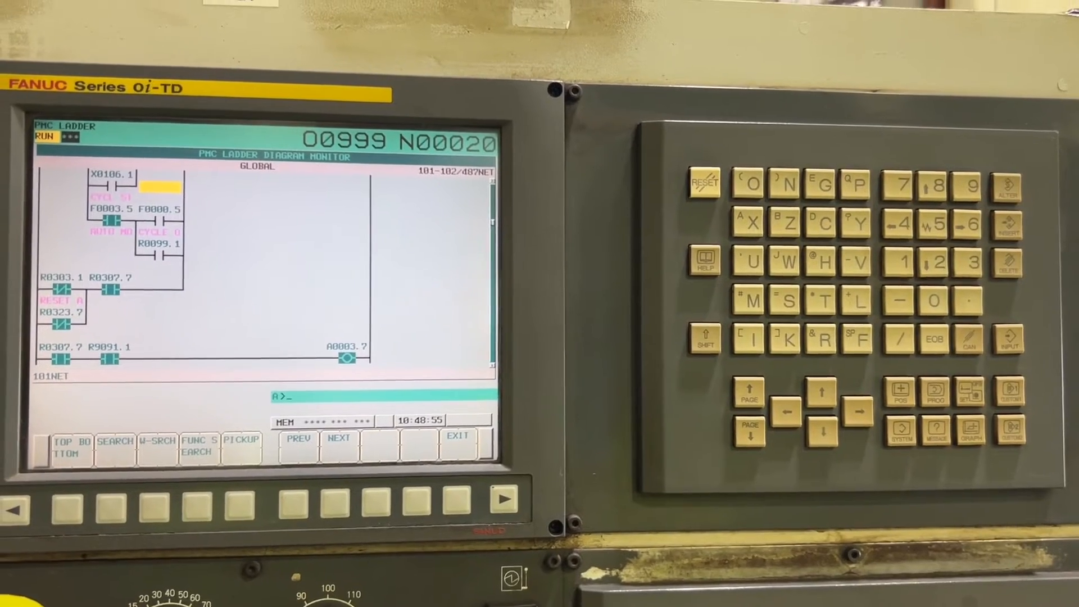
left_click(861, 423)
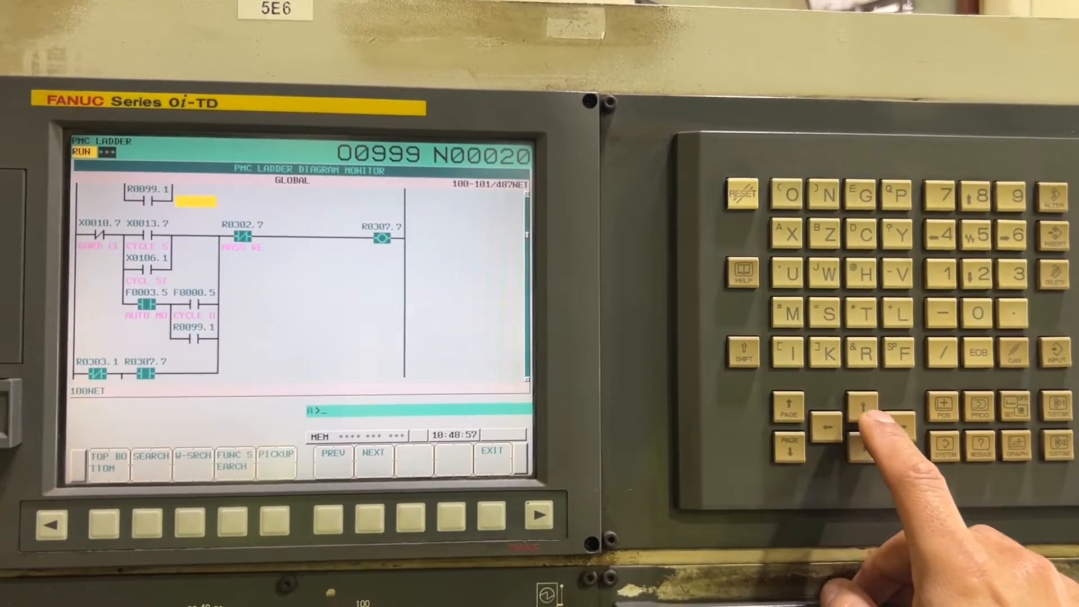